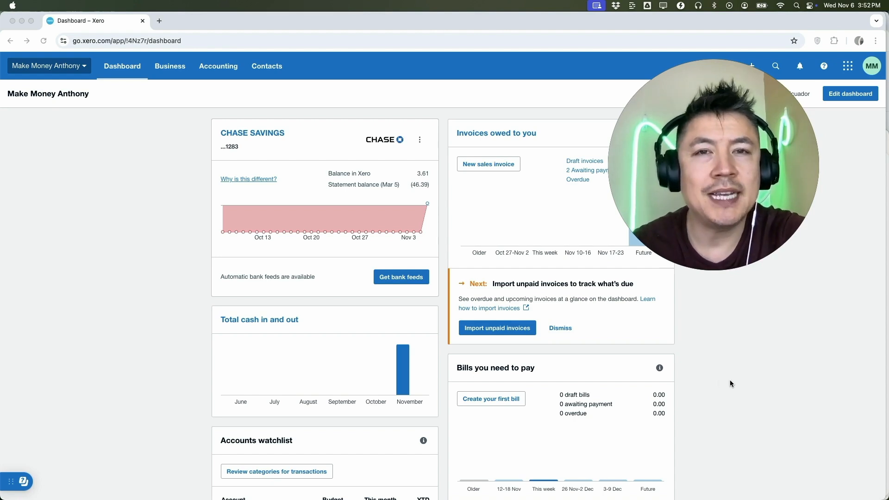
pyautogui.moveTo(165, 212)
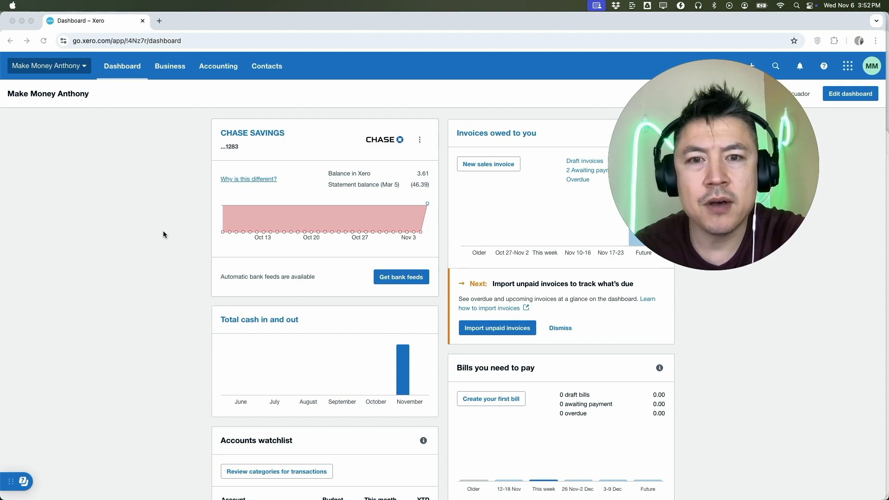
pyautogui.moveTo(167, 230)
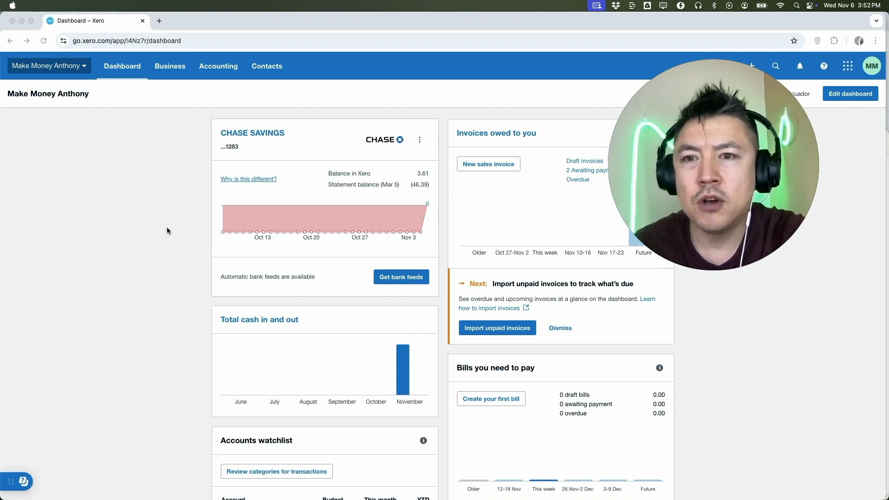
pyautogui.moveTo(93, 115)
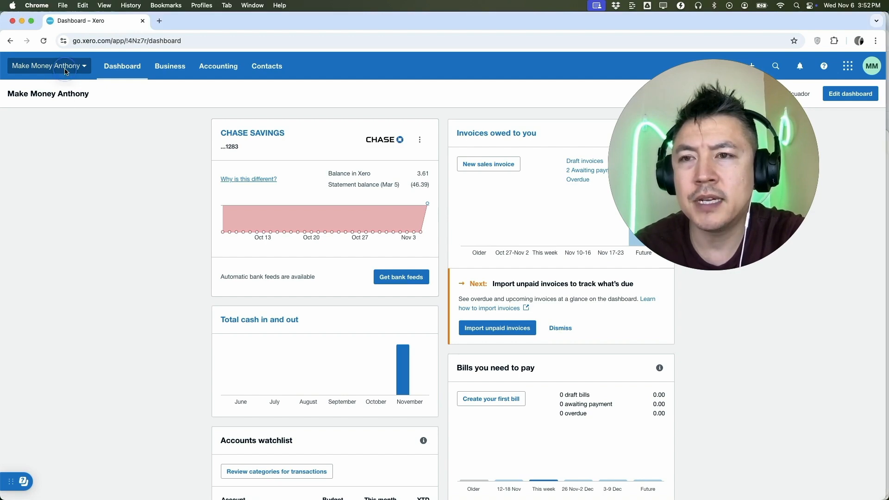
# - Open the organization menu from the organization name dropdown
pyautogui.click(48, 66)
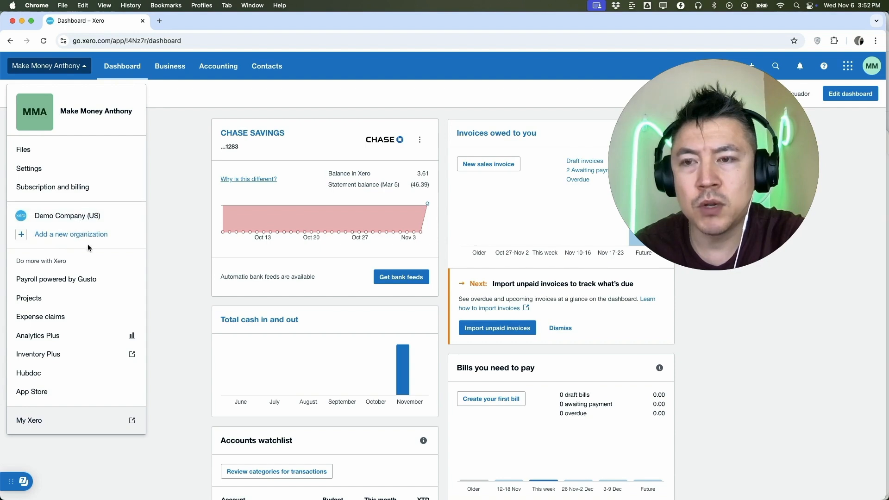
pyautogui.moveTo(79, 153)
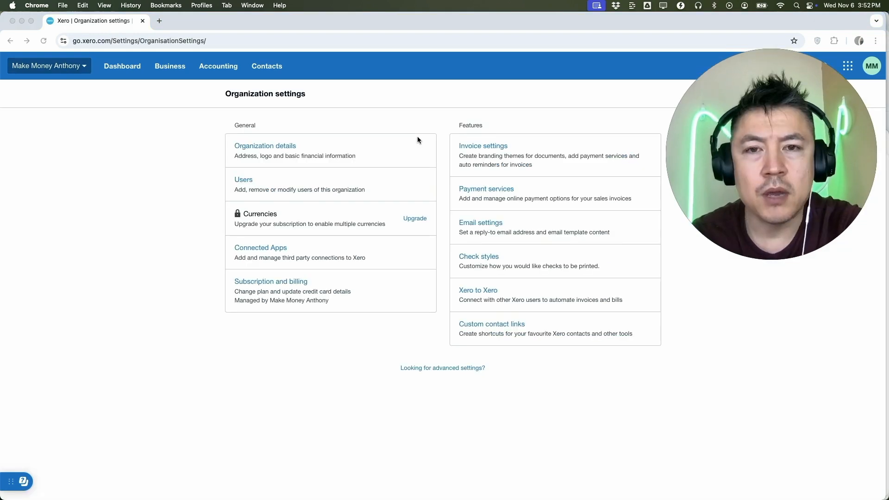
pyautogui.moveTo(458, 296)
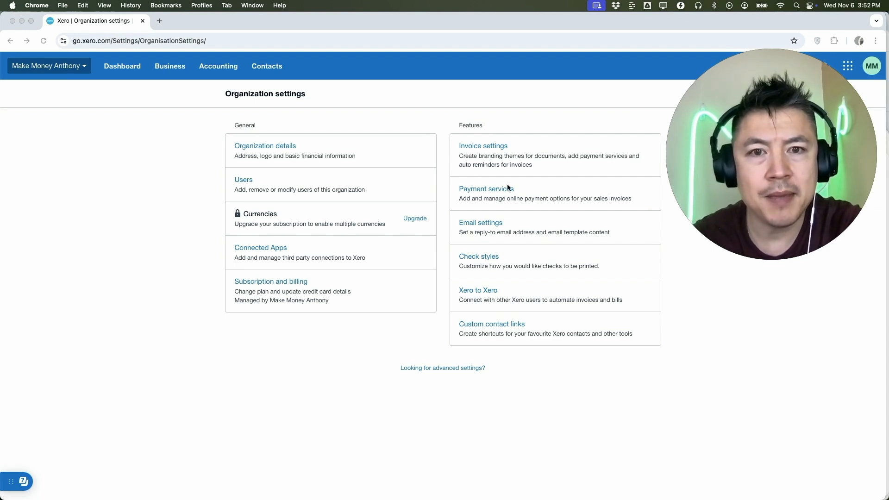
# - In Payment services, start adding a Stripe account for online payments
pyautogui.click(486, 189)
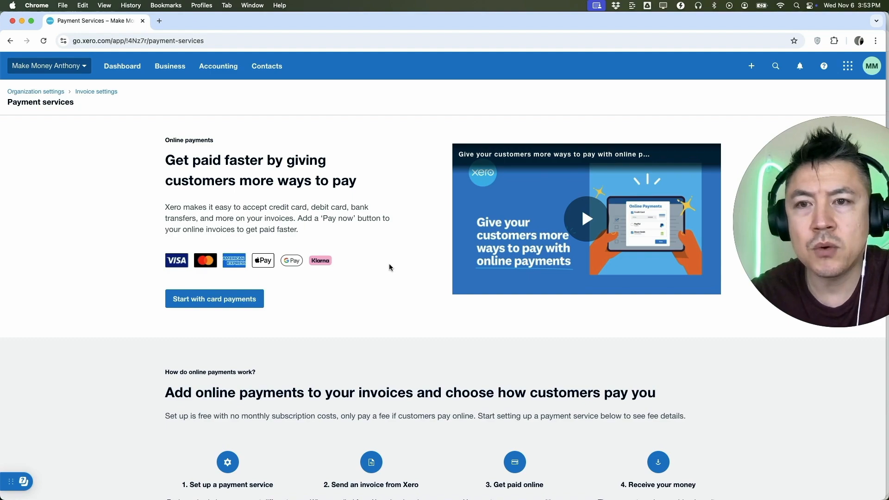
pyautogui.scroll(-3)
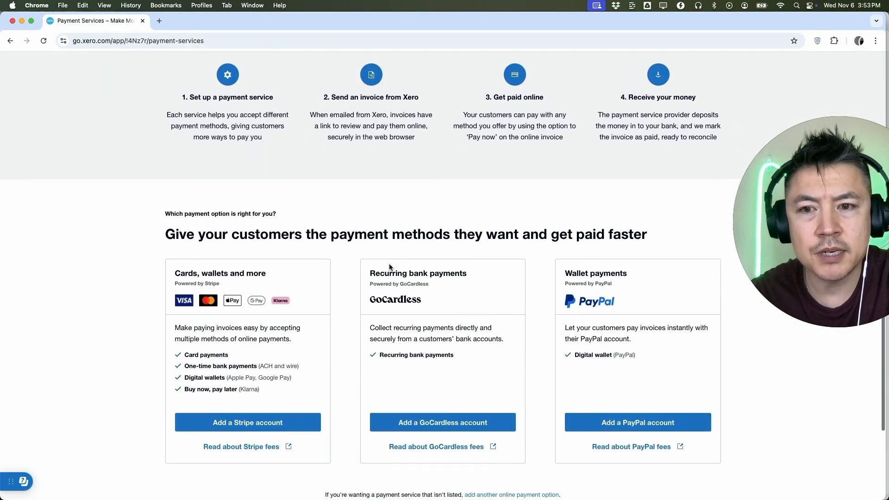
pyautogui.scroll(-3)
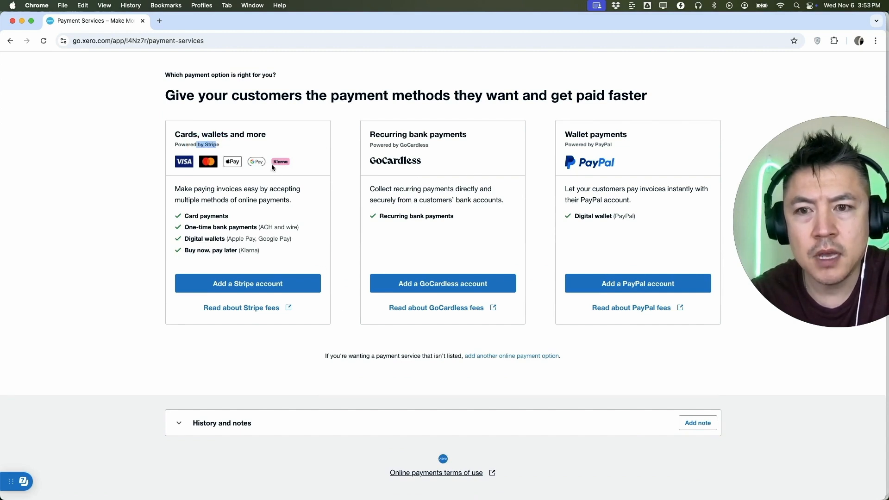
pyautogui.click(248, 284)
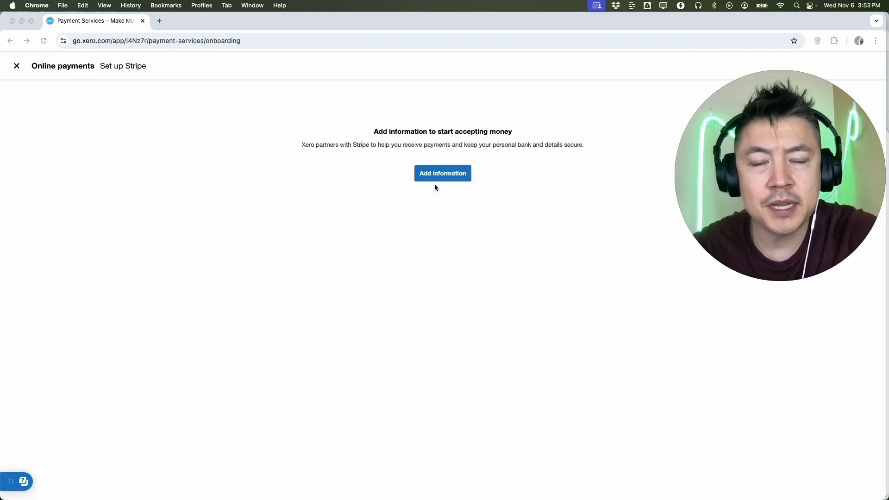
# - Start Stripe onboarding and sign in with the existing Stripe email and password
pyautogui.click(442, 173)
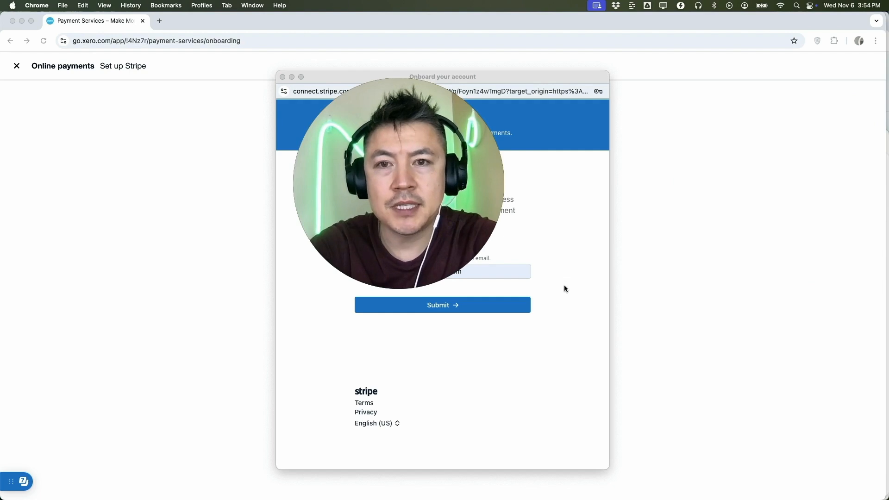
pyautogui.moveTo(475, 315)
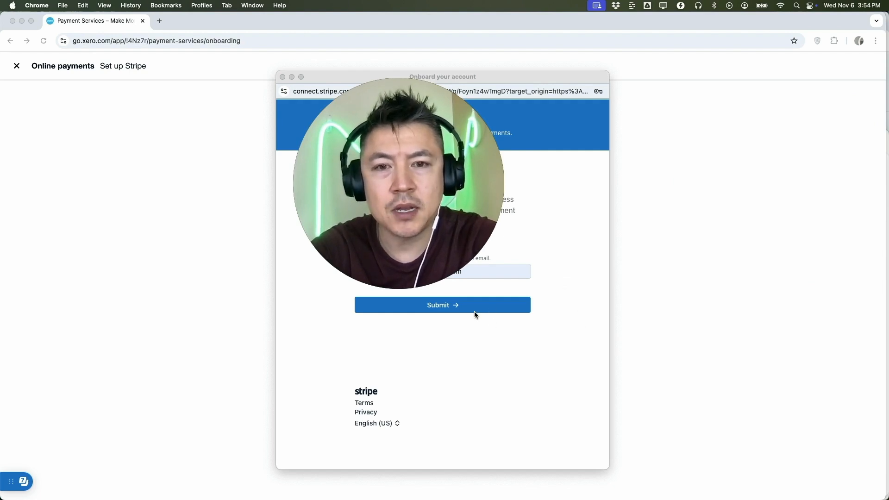
pyautogui.click(442, 305)
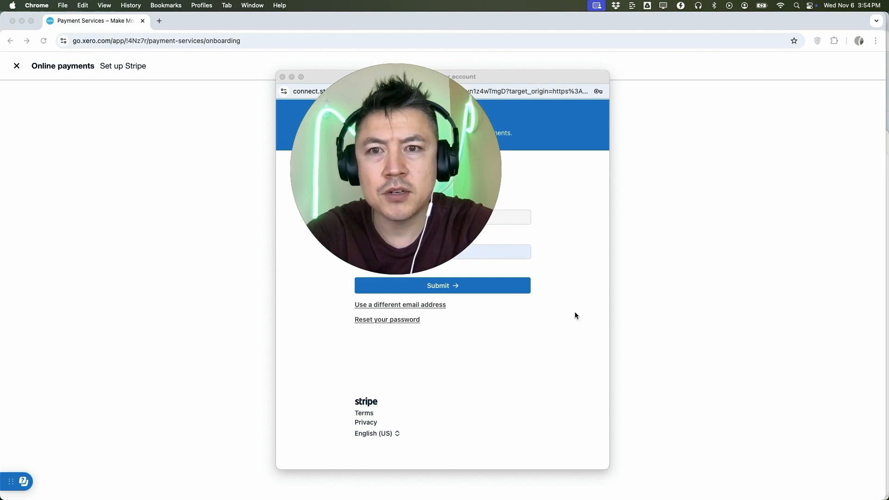
pyautogui.click(442, 285)
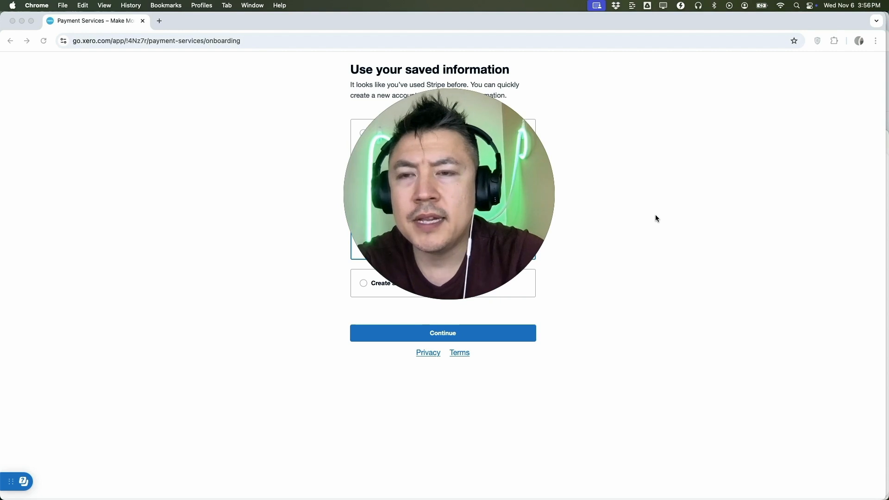
pyautogui.moveTo(277, 146)
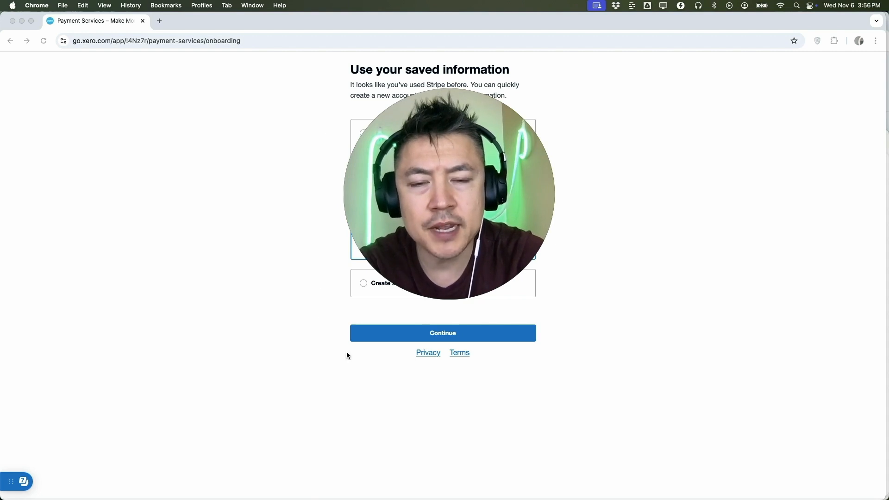
# - Reuse the saved Stripe business information and continue past Business details
pyautogui.click(442, 333)
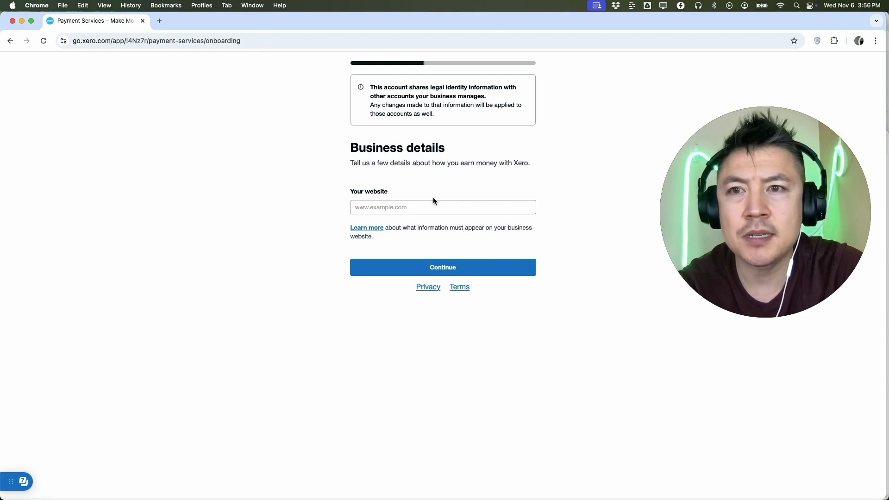
pyautogui.moveTo(98, 84)
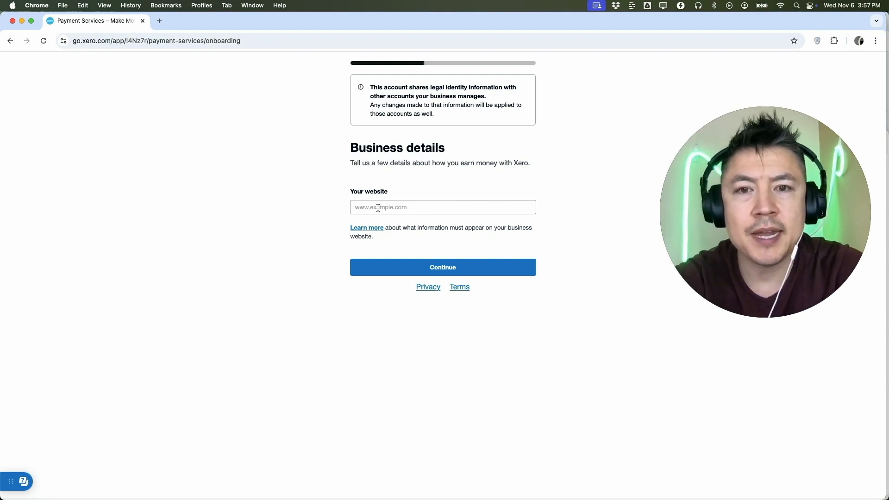
pyautogui.click(442, 267)
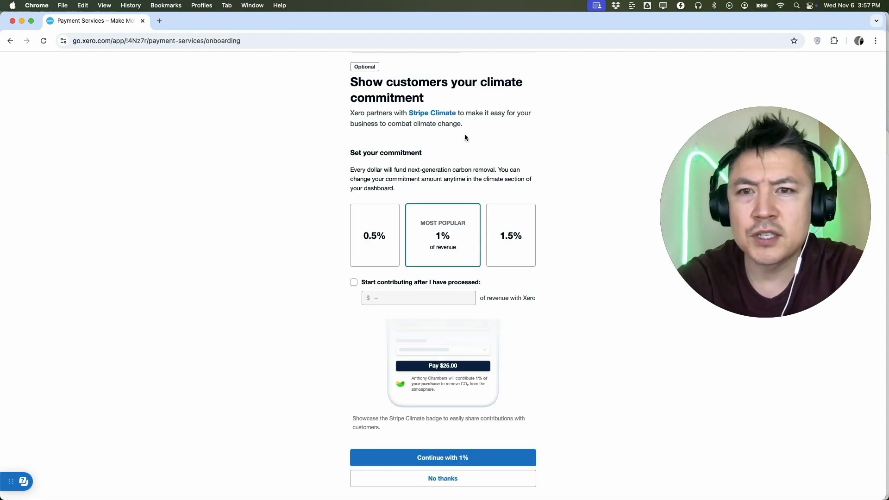
pyautogui.moveTo(447, 146)
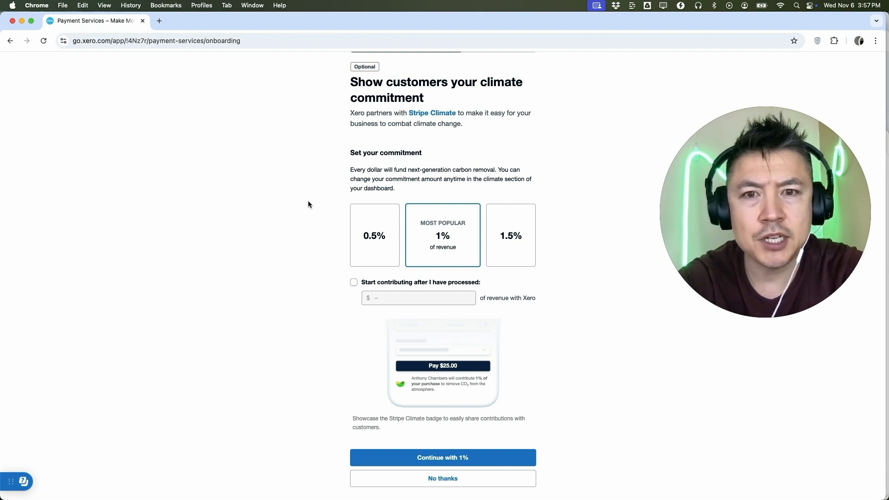
# - Decline the optional climate commitment with No thanks
pyautogui.scroll(-3)
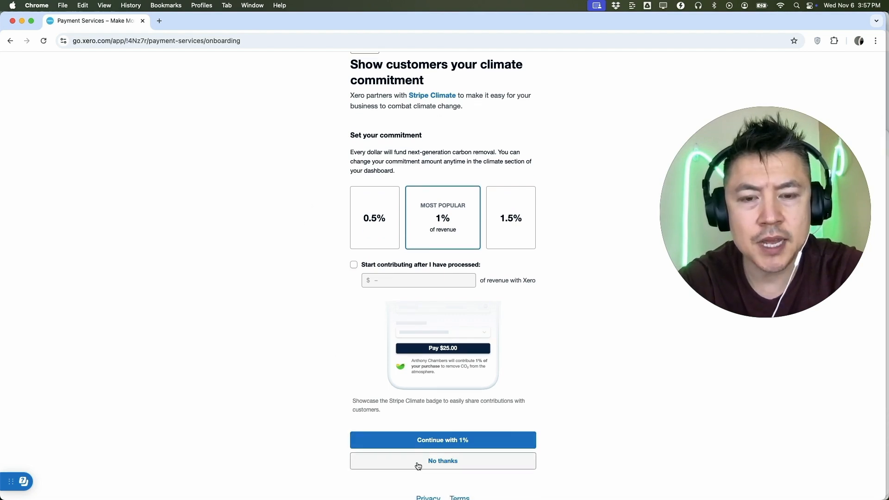
pyautogui.click(442, 460)
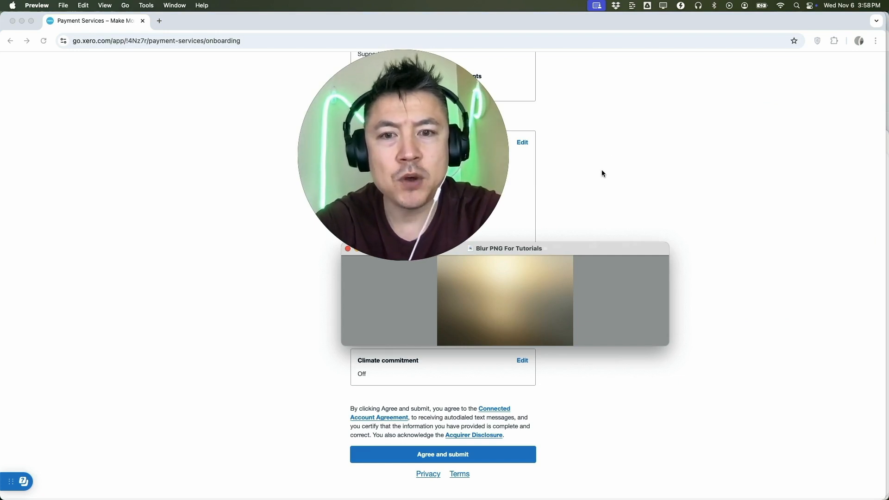
pyautogui.moveTo(585, 120)
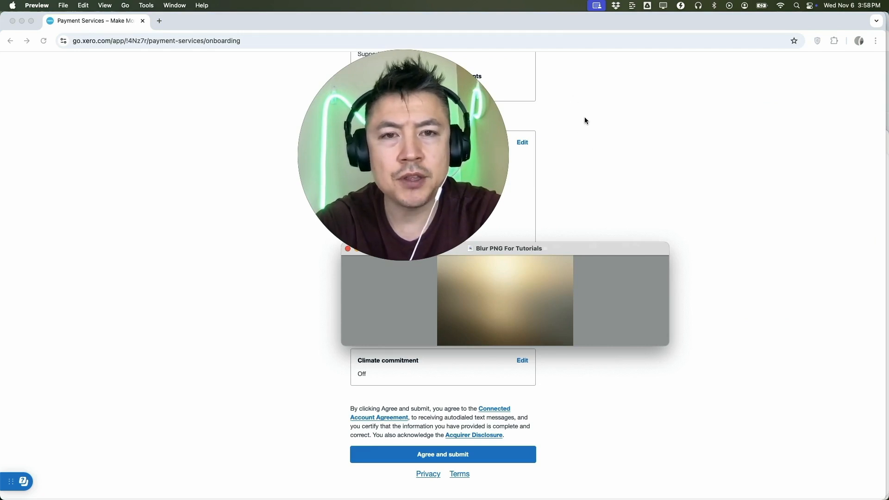
pyautogui.moveTo(700, 174)
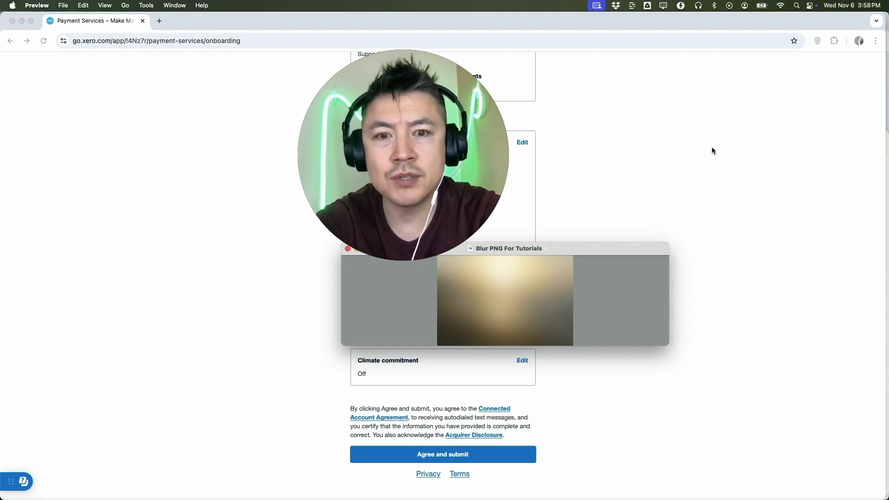
pyautogui.moveTo(485, 462)
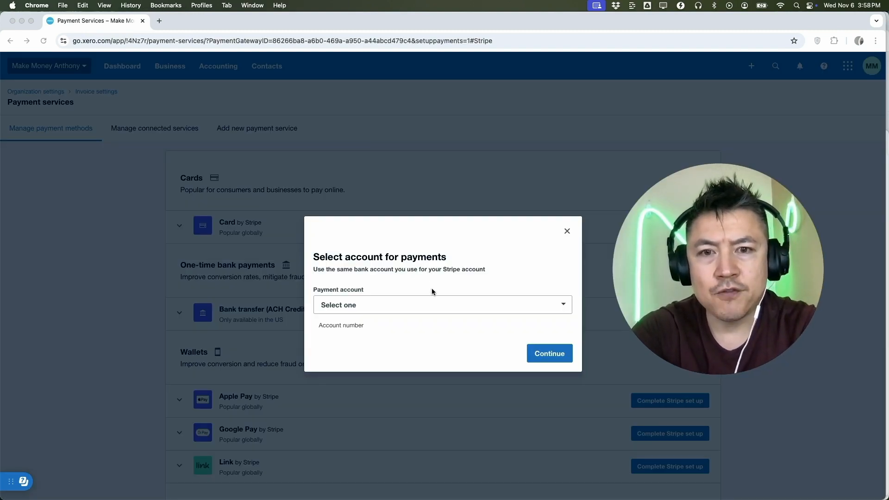
# - Select CHASE SAVINGS as the payment account receiving Stripe payments
pyautogui.click(442, 305)
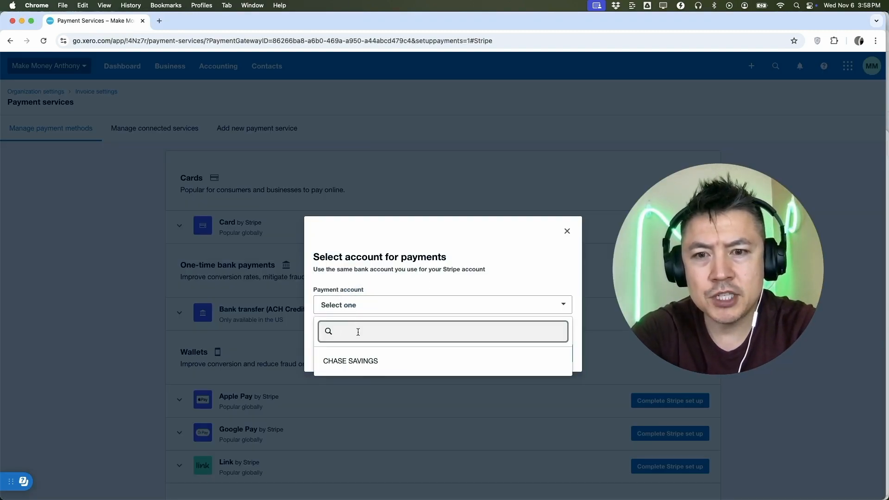
pyautogui.click(350, 360)
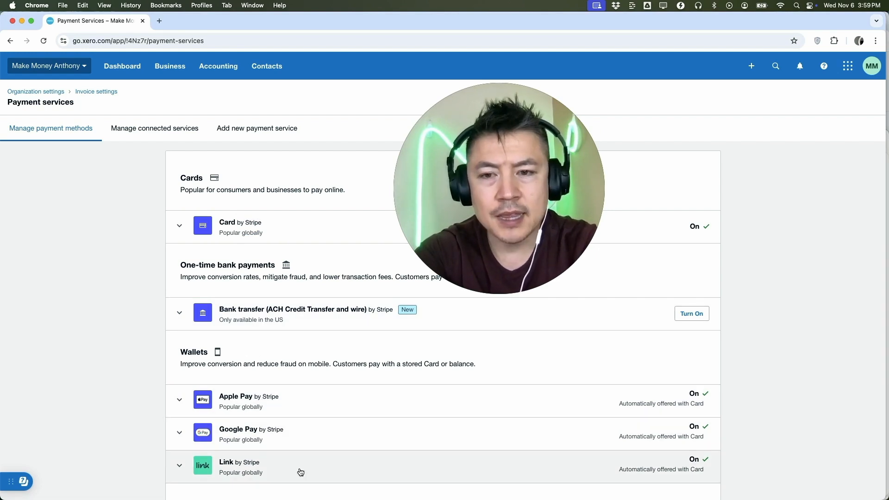
pyautogui.moveTo(310, 411)
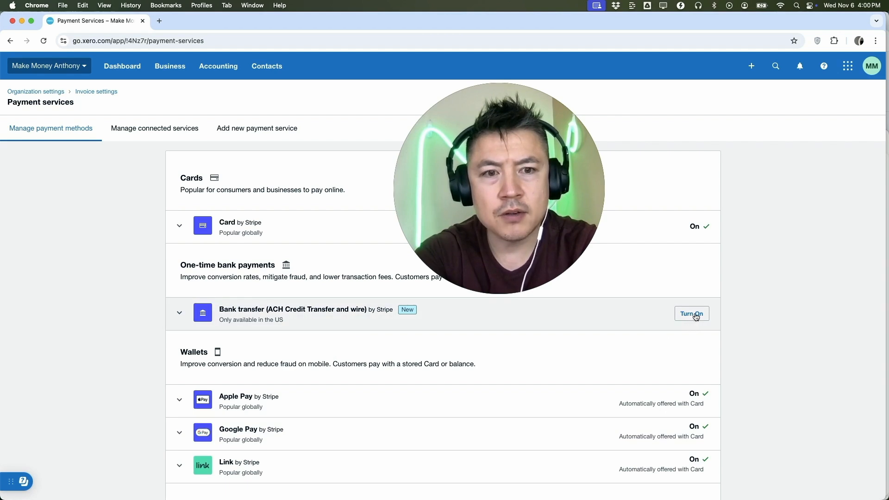
pyautogui.moveTo(616, 330)
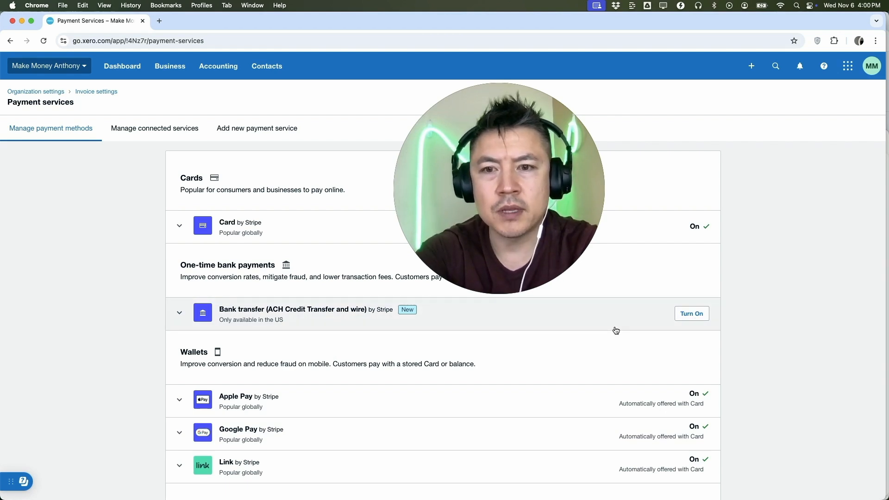